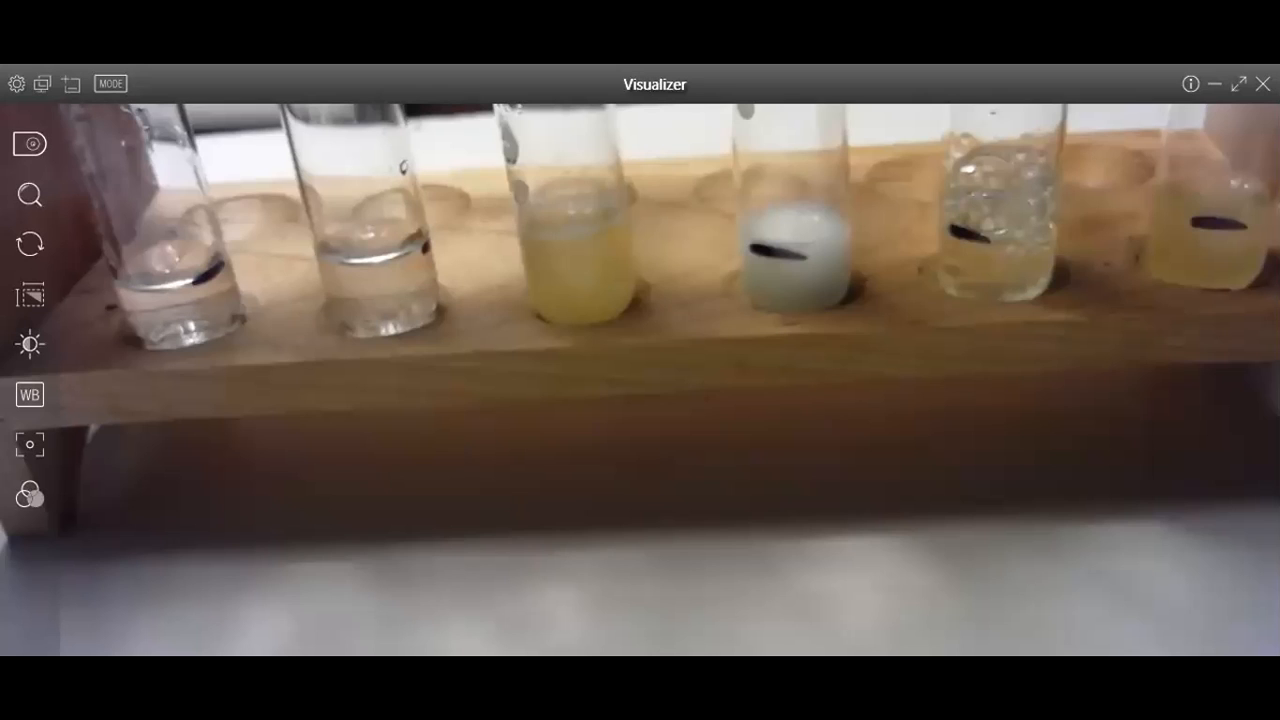
mouse_move(1240, 84)
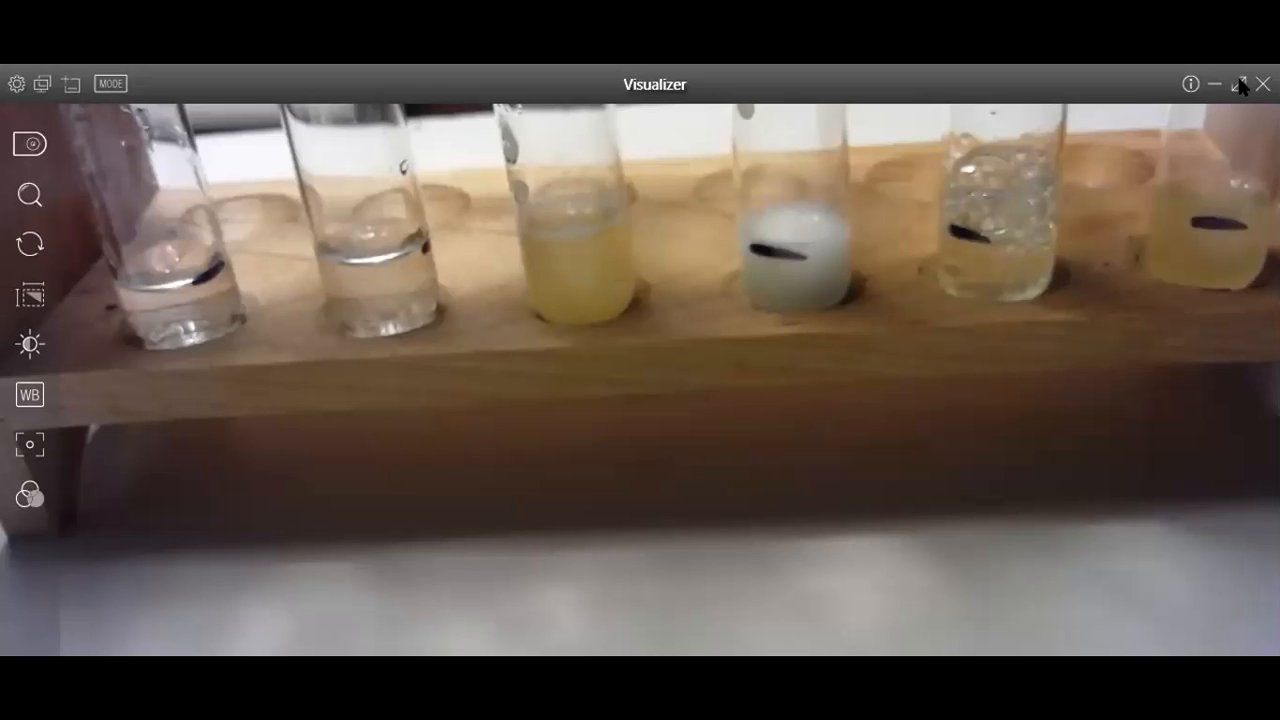